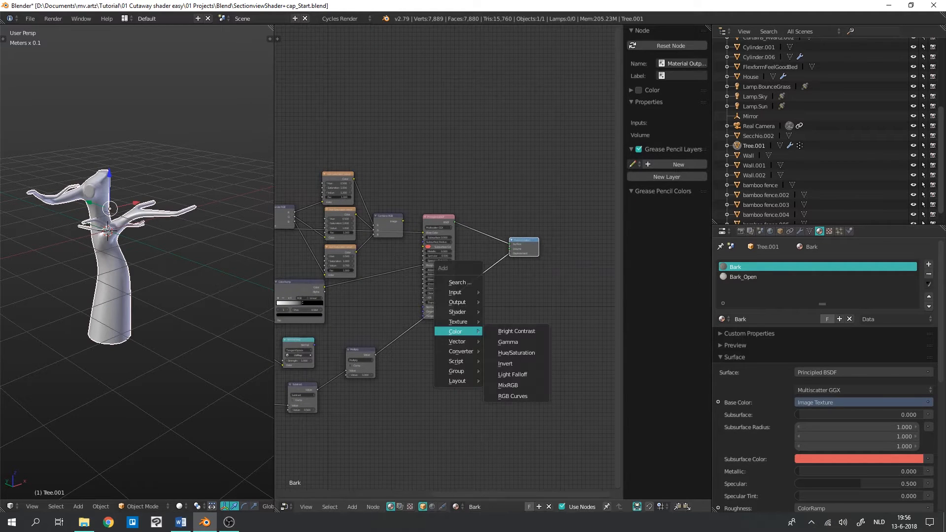
mouse_move(457, 311)
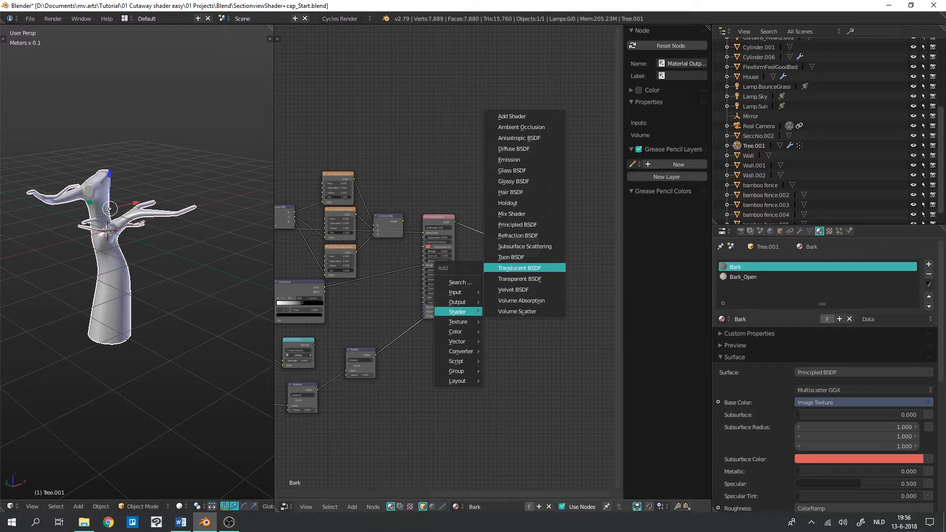
Step: Add Transparent BSDF, Geometry and Separate XYZ nodes to the Bark material's shader tree
left_click(519, 279)
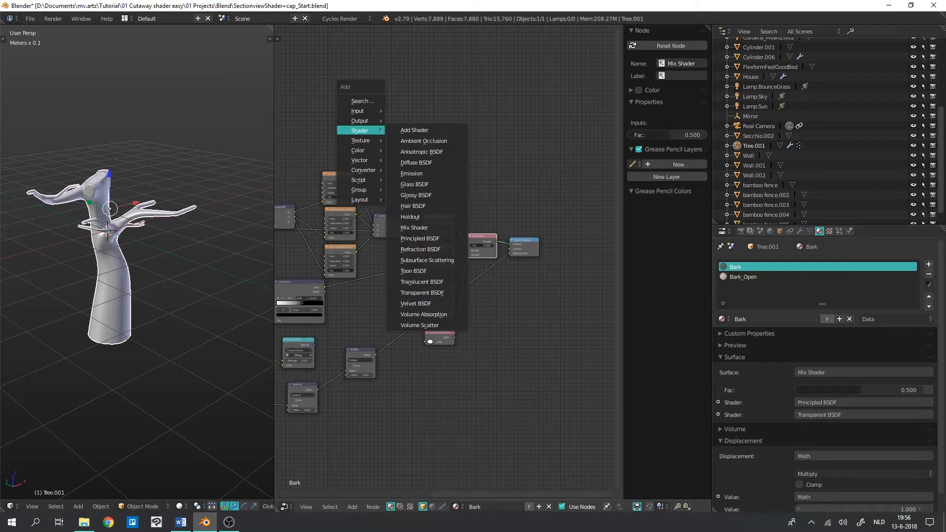
mouse_move(356, 110)
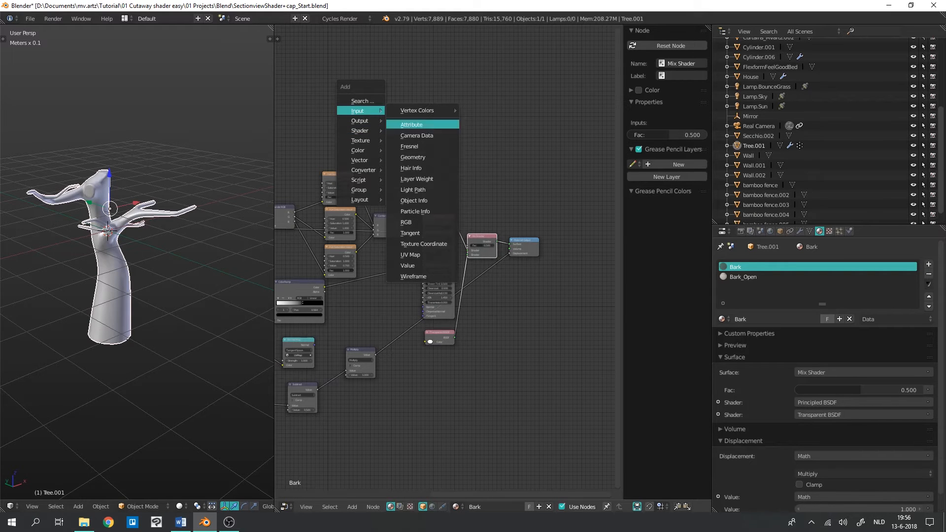
left_click(413, 157)
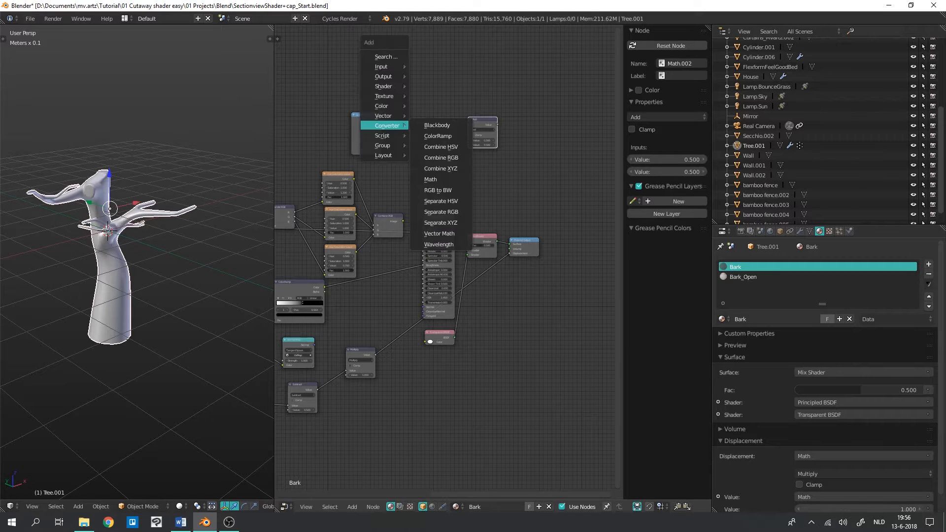
mouse_move(441, 212)
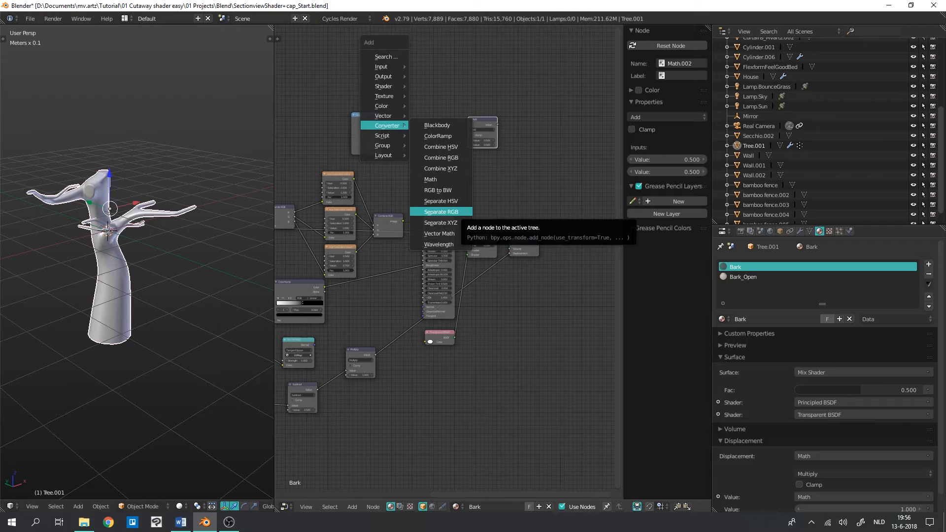
left_click(441, 222)
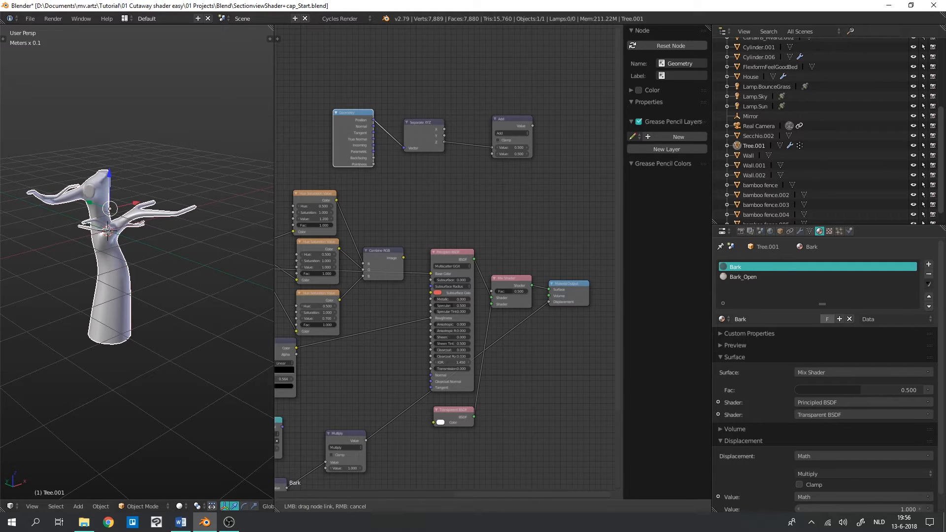
Step: Feed Position into Separate XYZ, tune the Less Than threshold, and add a Multiply Math node
left_click(511, 133)
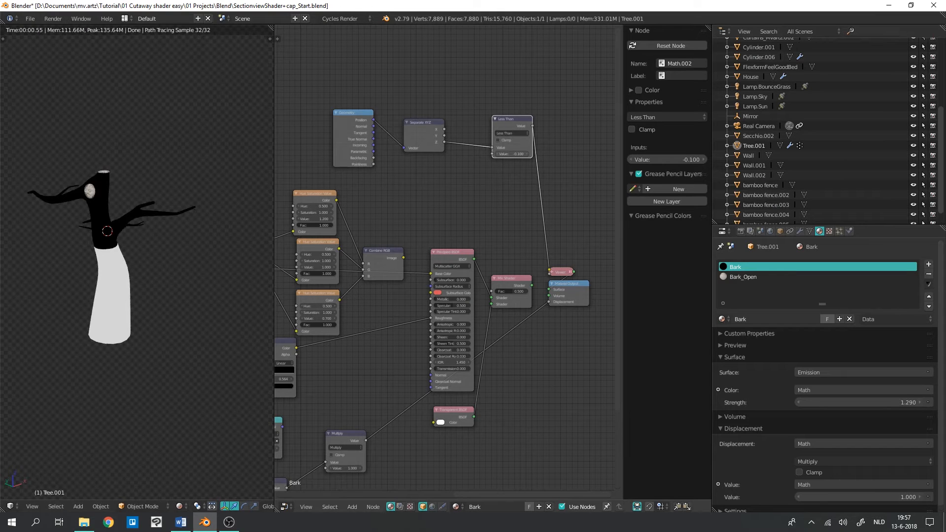
left_click(511, 154)
type("0.500")
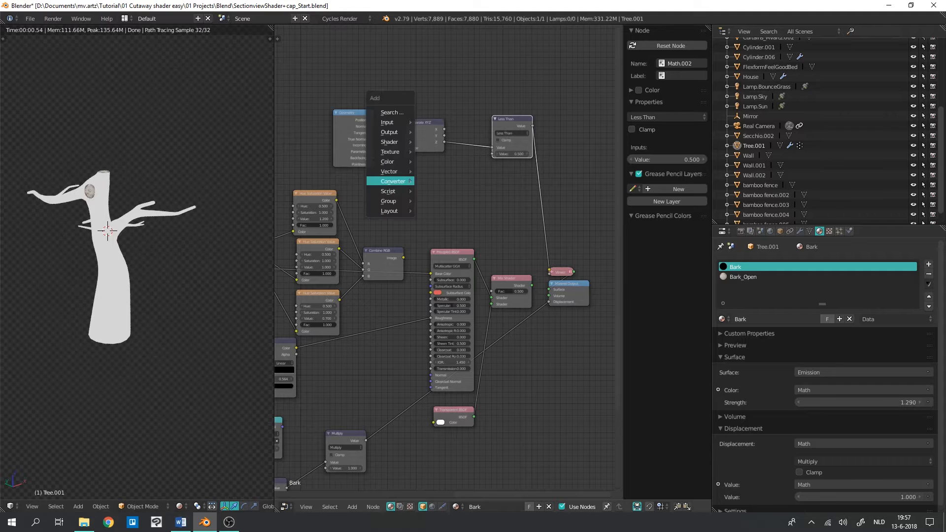
left_click(393, 181)
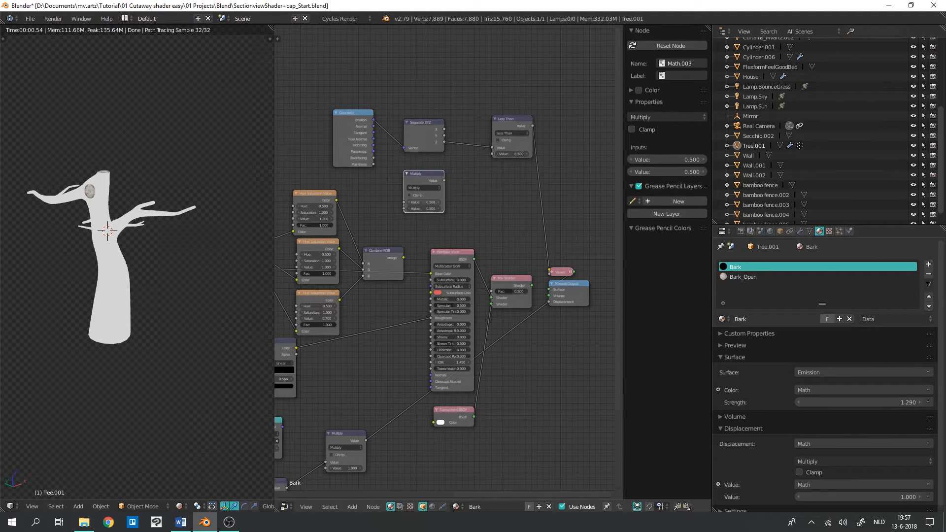
left_click(423, 208)
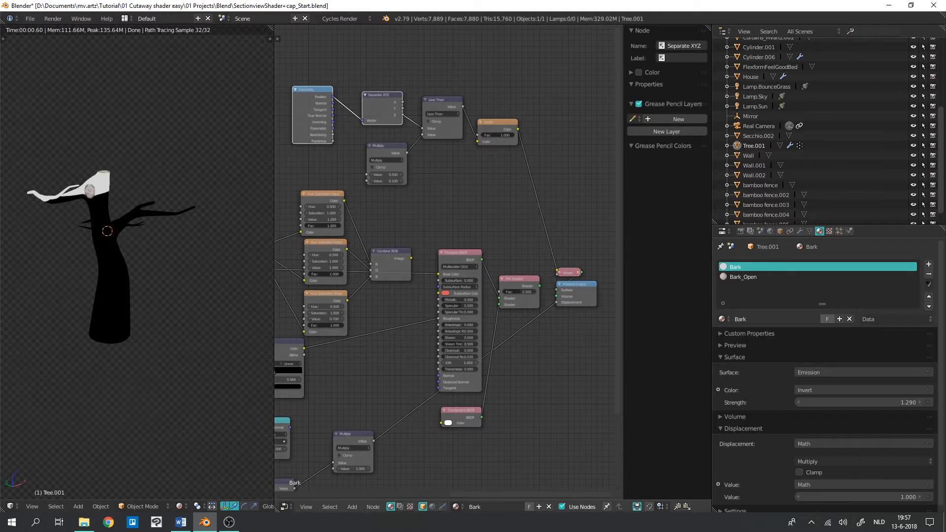
Step: Select the cutting nodes (Less Than, Multiply, Invert) ready for grouping
left_click(495, 123)
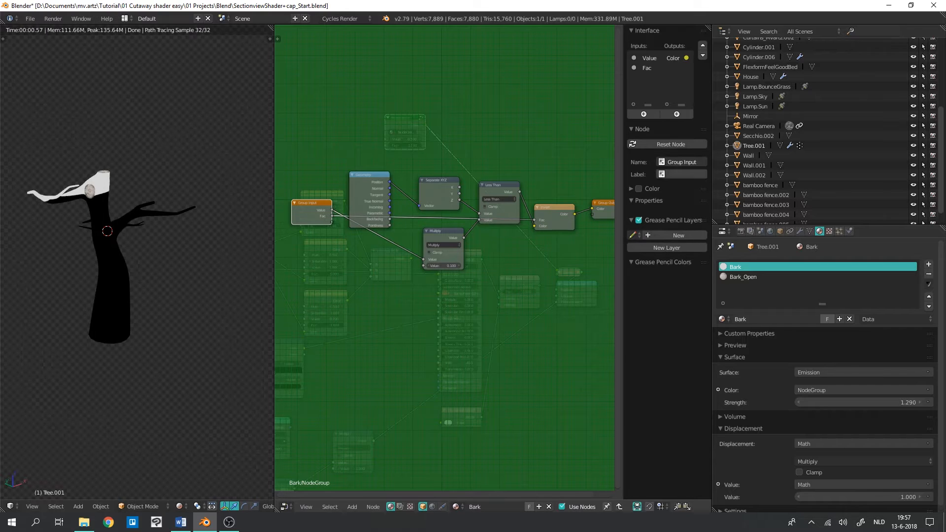
Step: Rename the group inputs to Slicer and Invert and name the node group Sectionview_Z
left_click(649, 57)
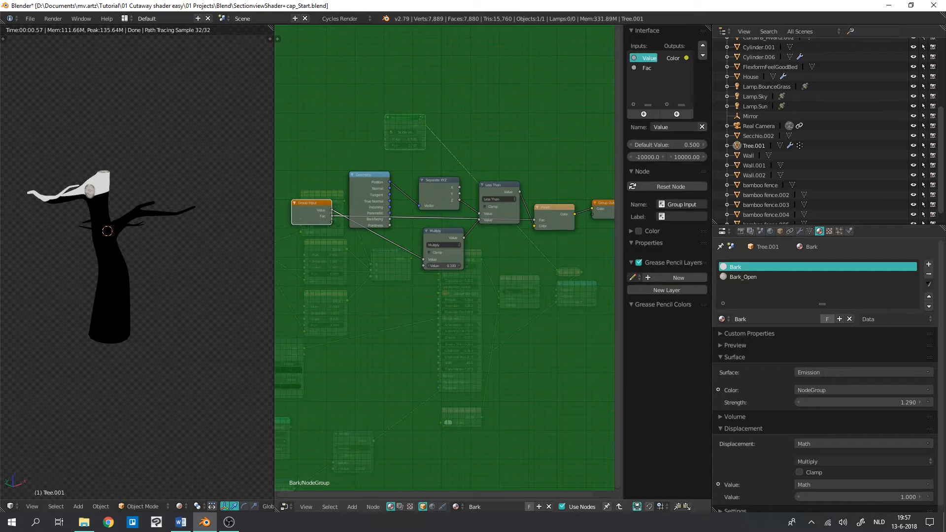
left_click(646, 58)
type("Icer")
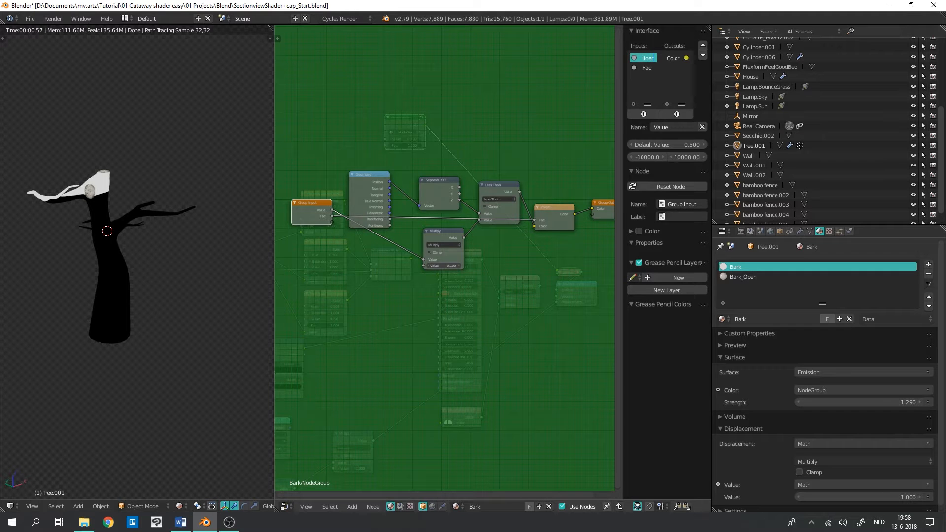
left_click(647, 68)
type("Secv")
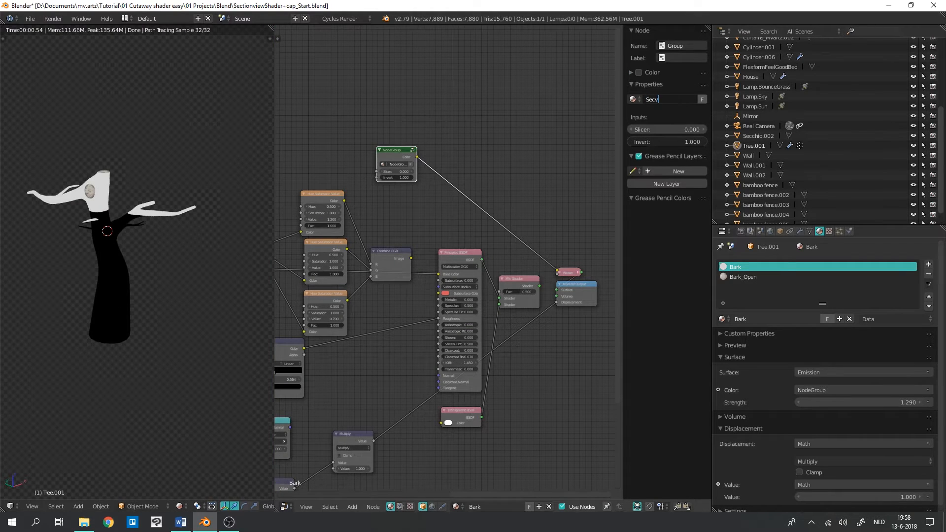
type("Sectionview_Z")
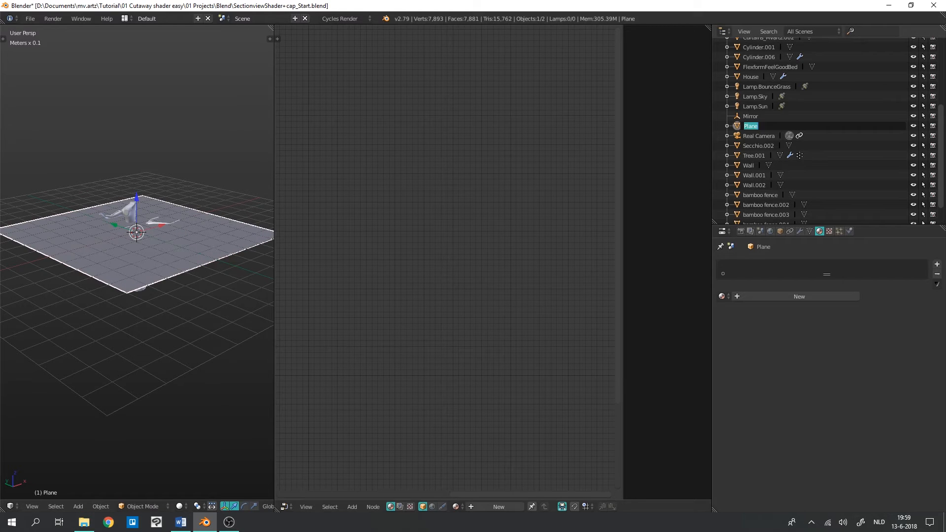
Step: Rename the new plane object to Slicer
type("Slicer")
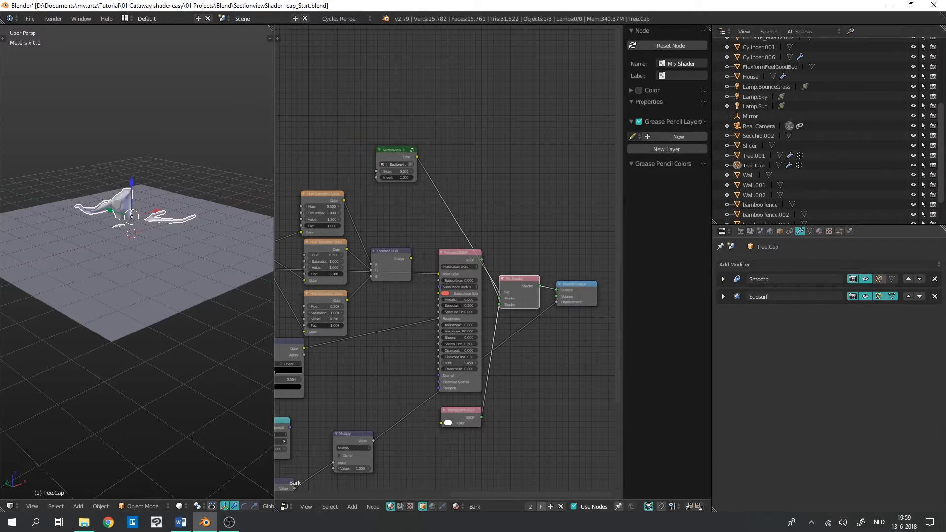
Step: Give Tree.Cap a Boolean modifier intersecting with the Slicer plane
left_click(736, 264)
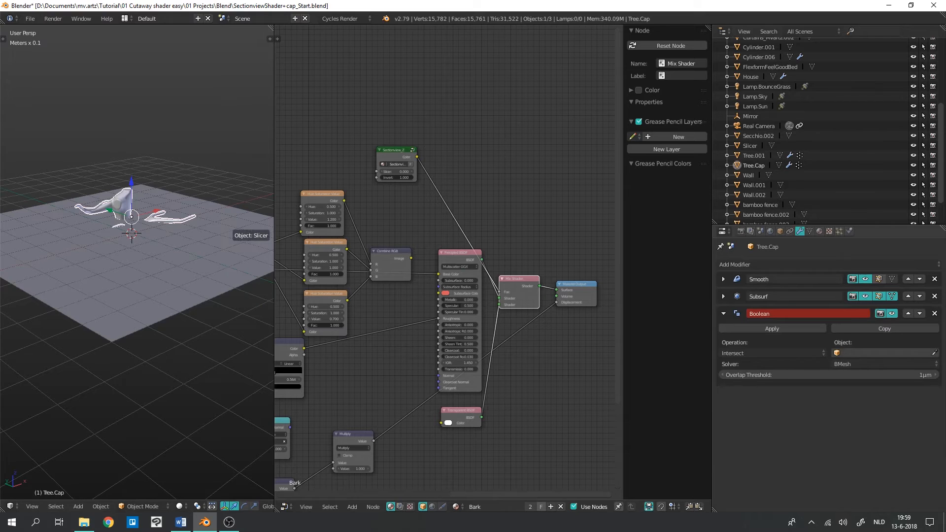
left_click(881, 353)
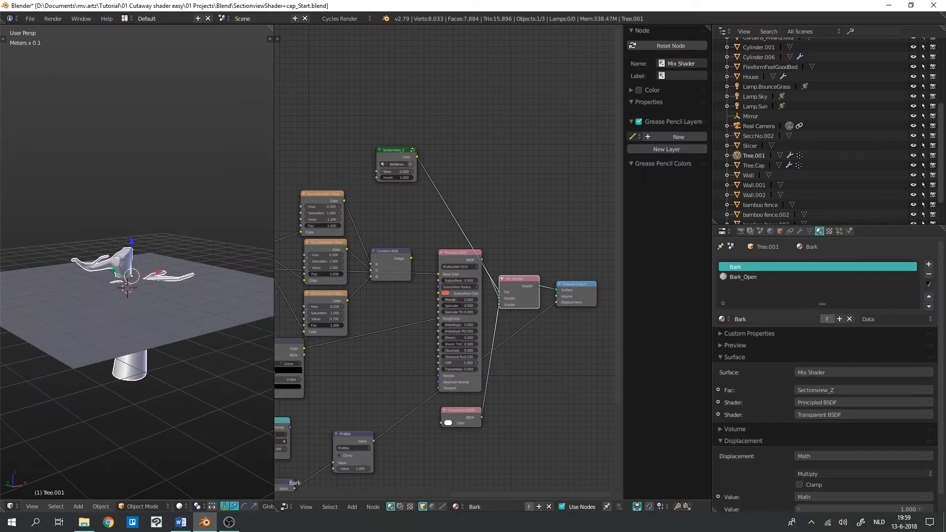
Step: Add a driver to the Slicer value of the Sectionview_Z node
right_click(398, 166)
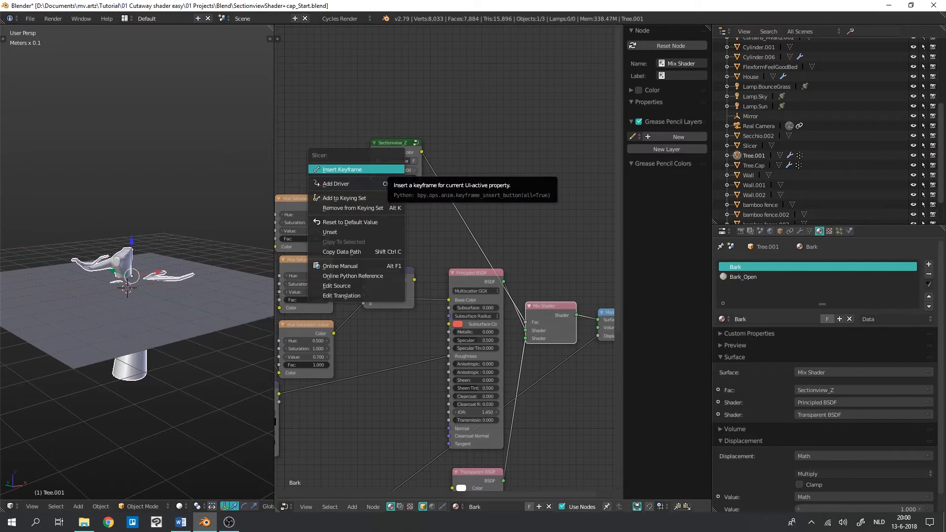
mouse_move(336, 184)
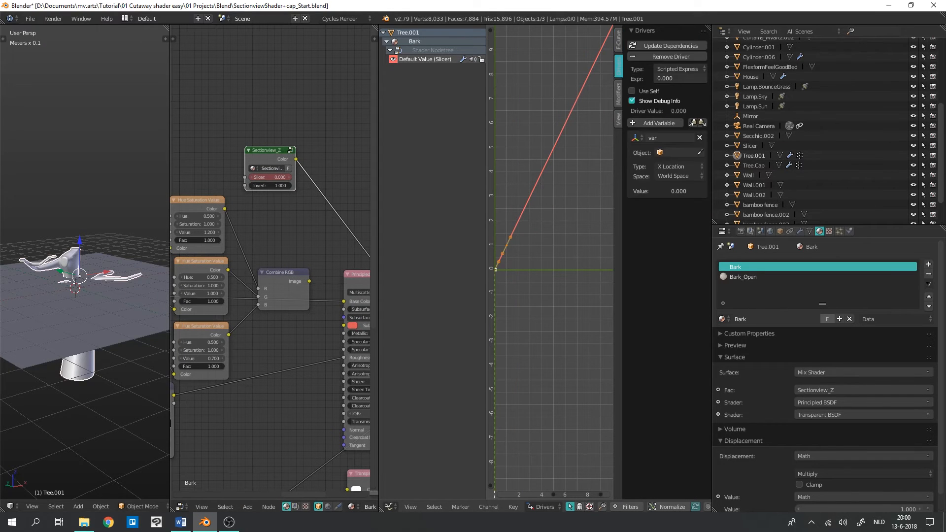
Step: Set the driver variable to Slicer's Z Location in Local Space with expression var*10
left_click(676, 153)
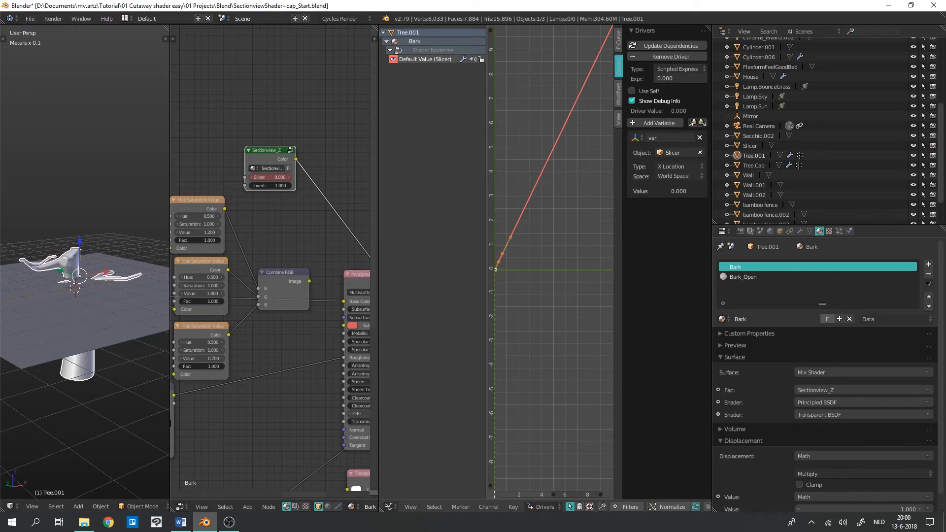
left_click(678, 165)
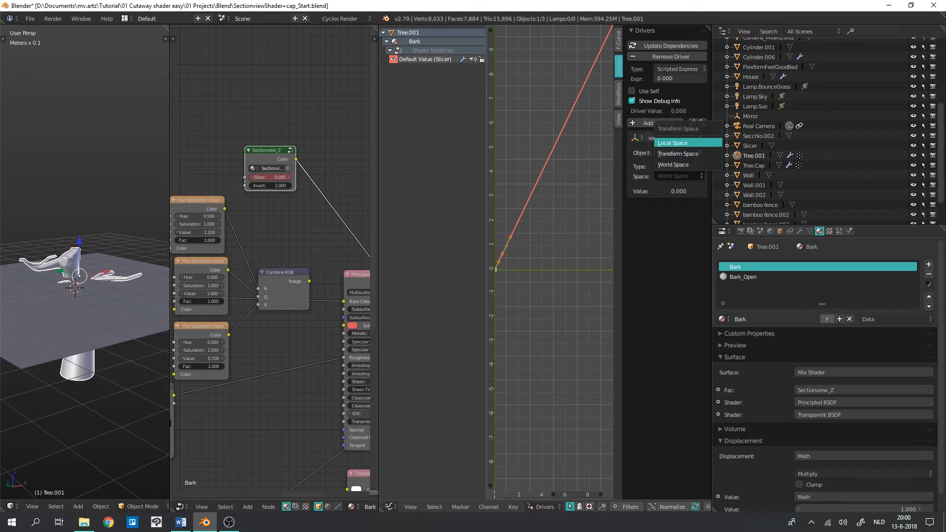
left_click(672, 143)
type("var*1")
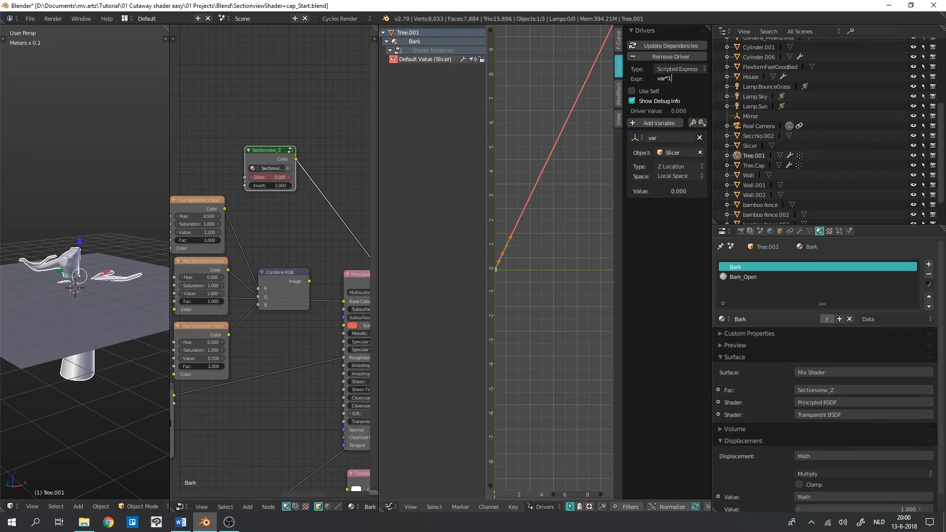
type("0")
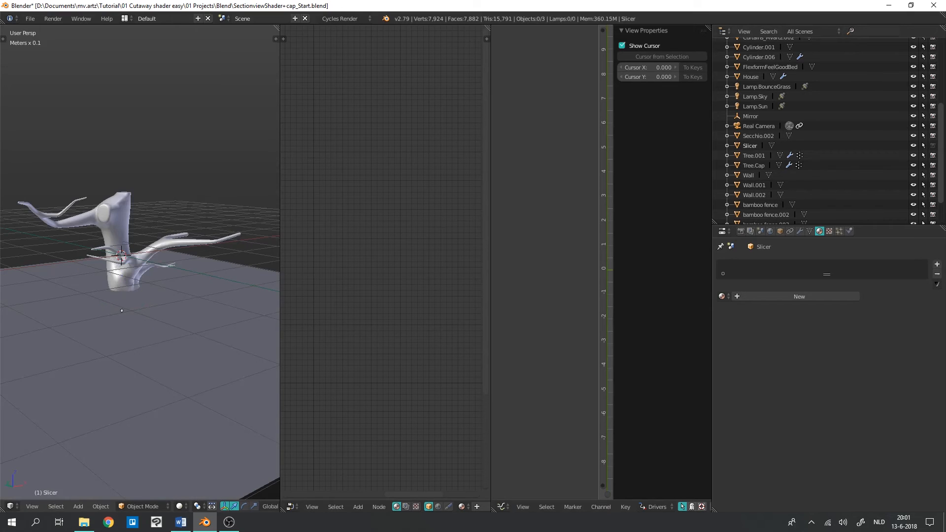
Step: Paste the same driver onto the Bark_Open material's Sectionview_Z Slicer value
left_click(754, 155)
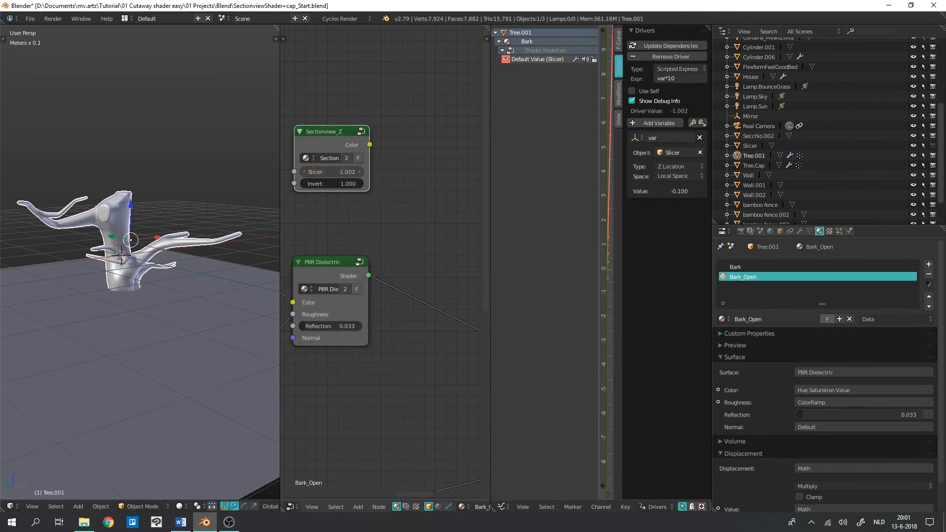
left_click(331, 172)
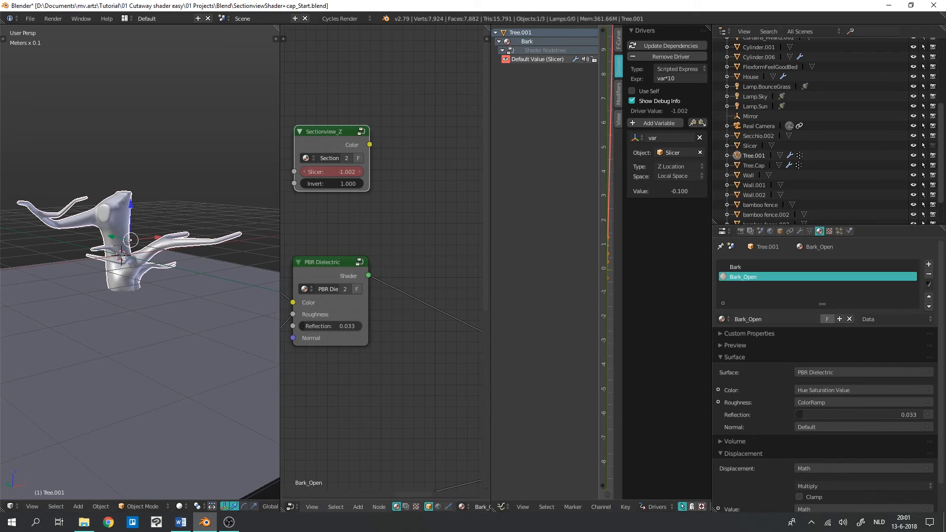